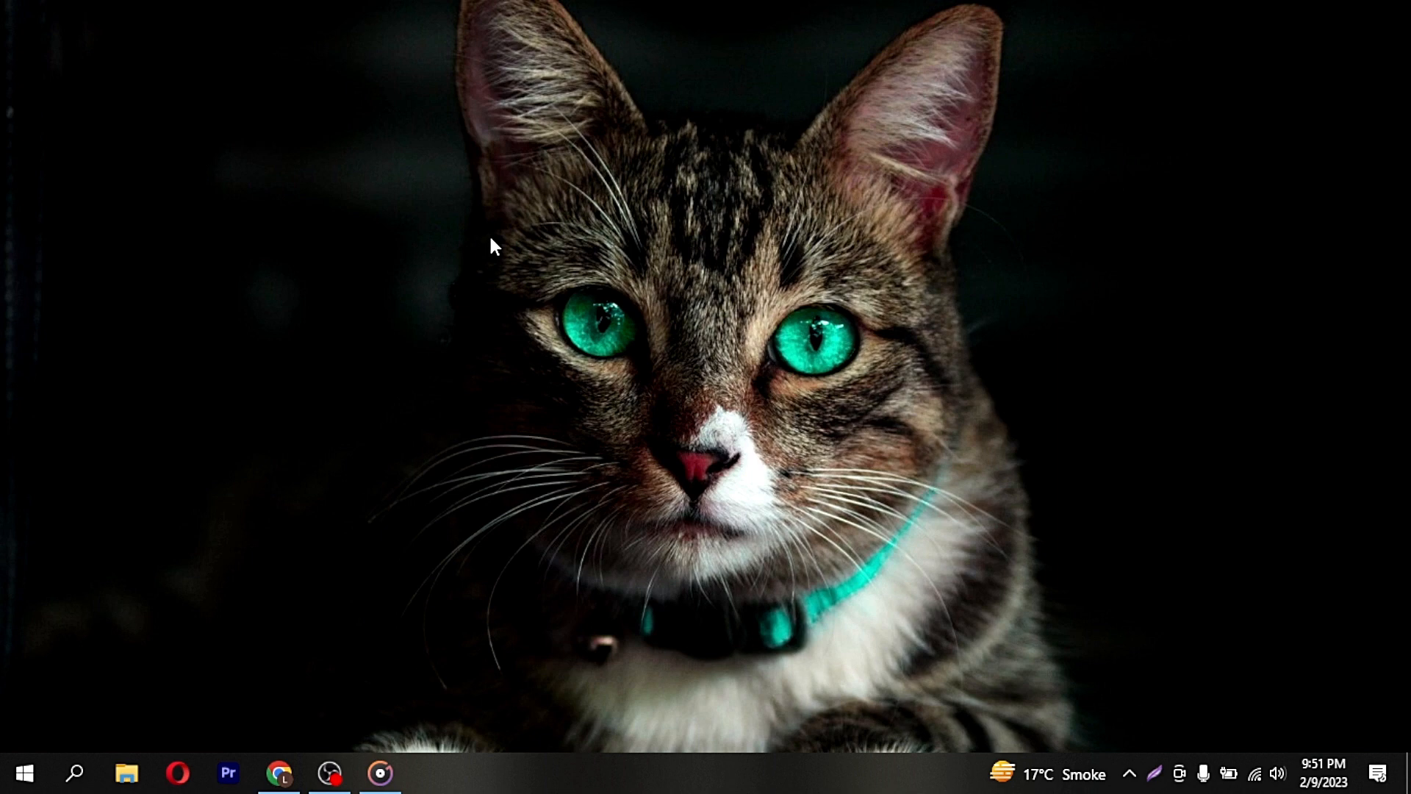
{"action": "mouse_move", "coordinate": [403, 471]}
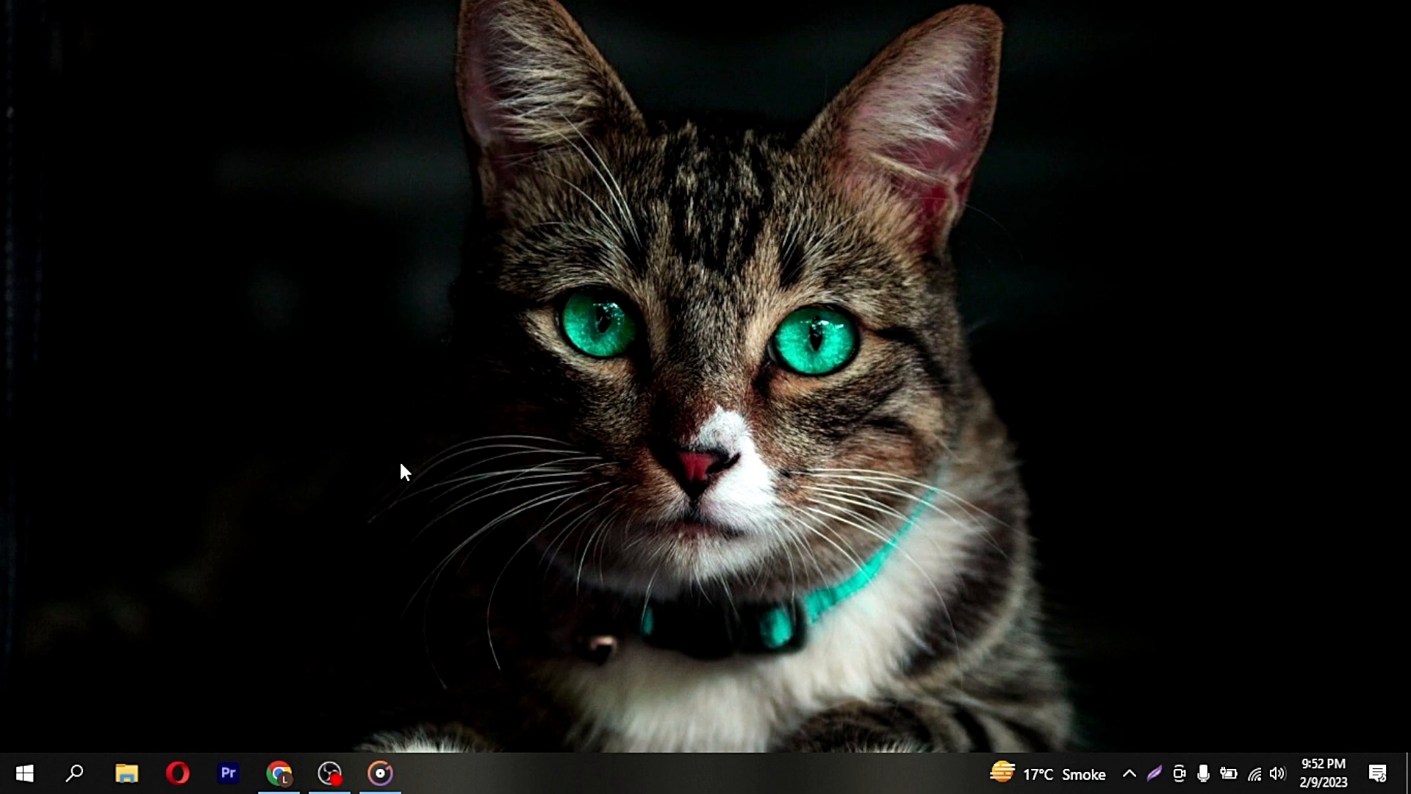
Launch Chrome, go to monster.com and reach the Upload Resume page.
{"action": "left_click", "coordinate": [282, 771]}
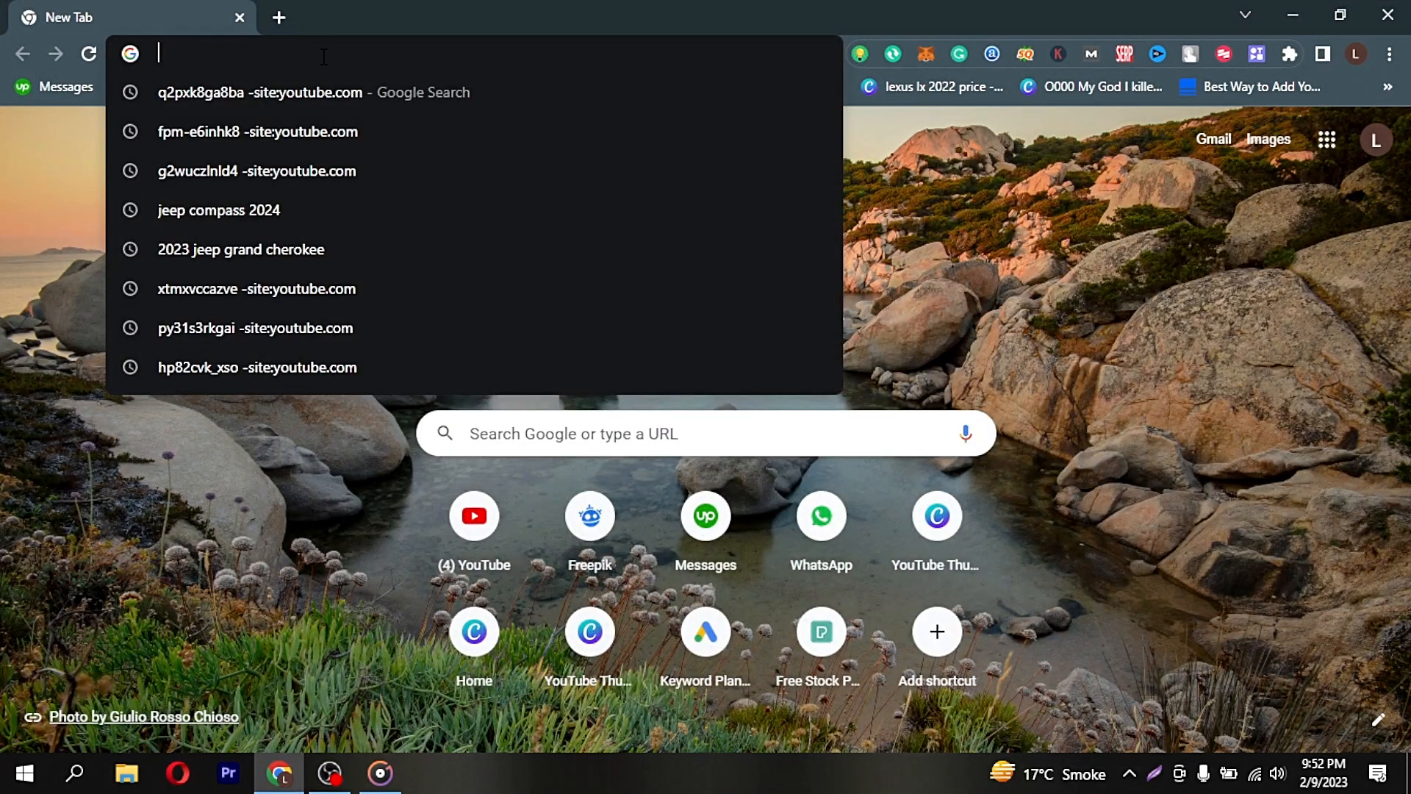
{"action": "type", "text": "monster.com"}
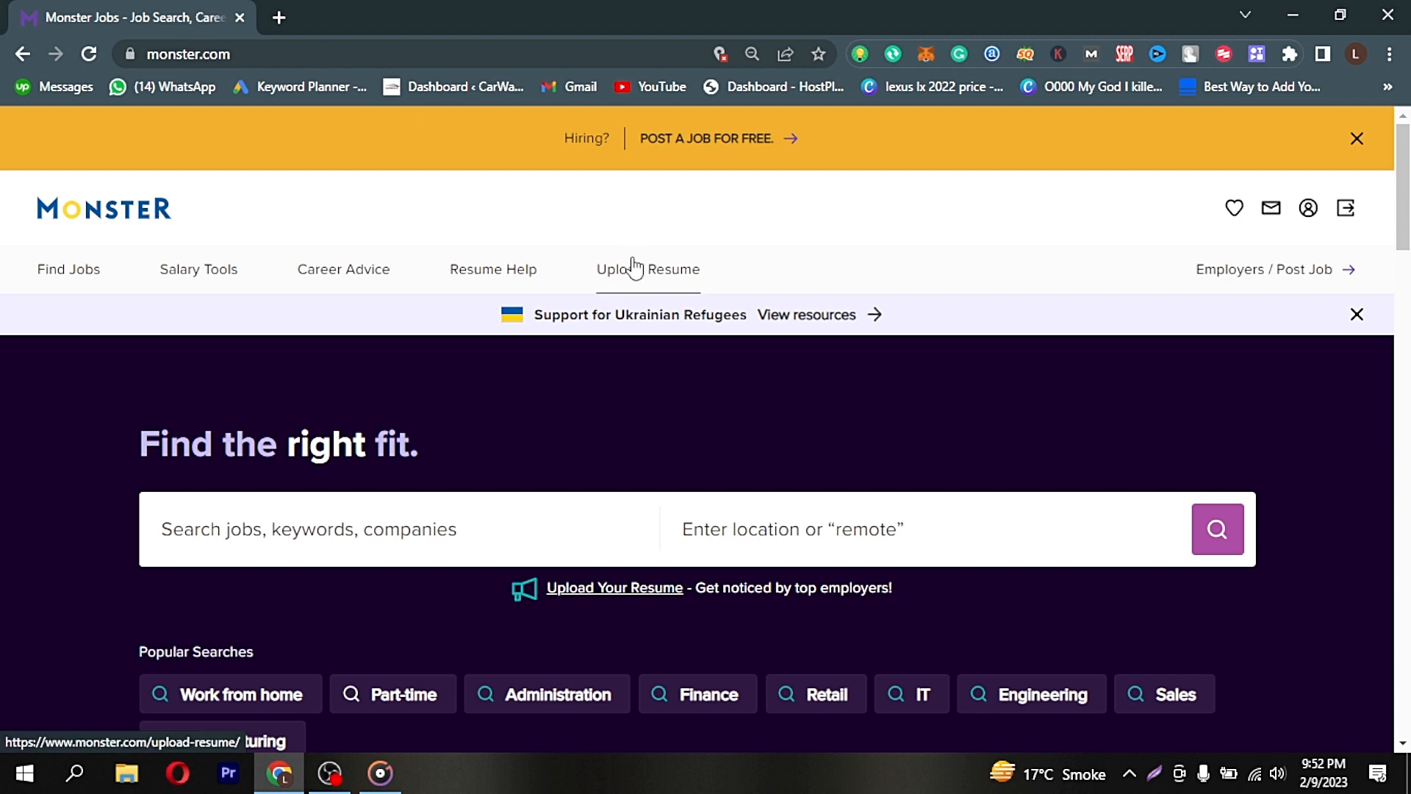
{"action": "left_click", "coordinate": [647, 269]}
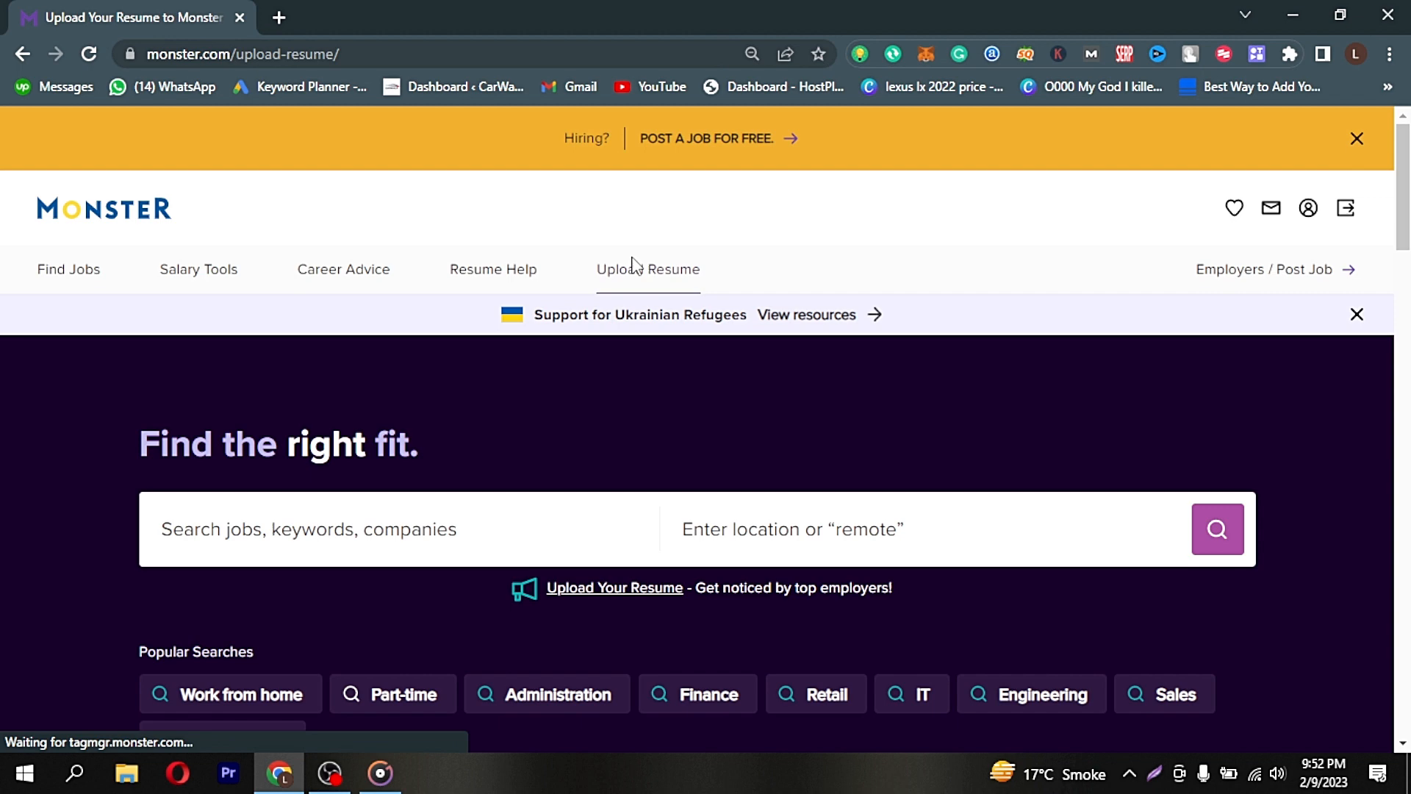
{"action": "left_click", "coordinate": [647, 267]}
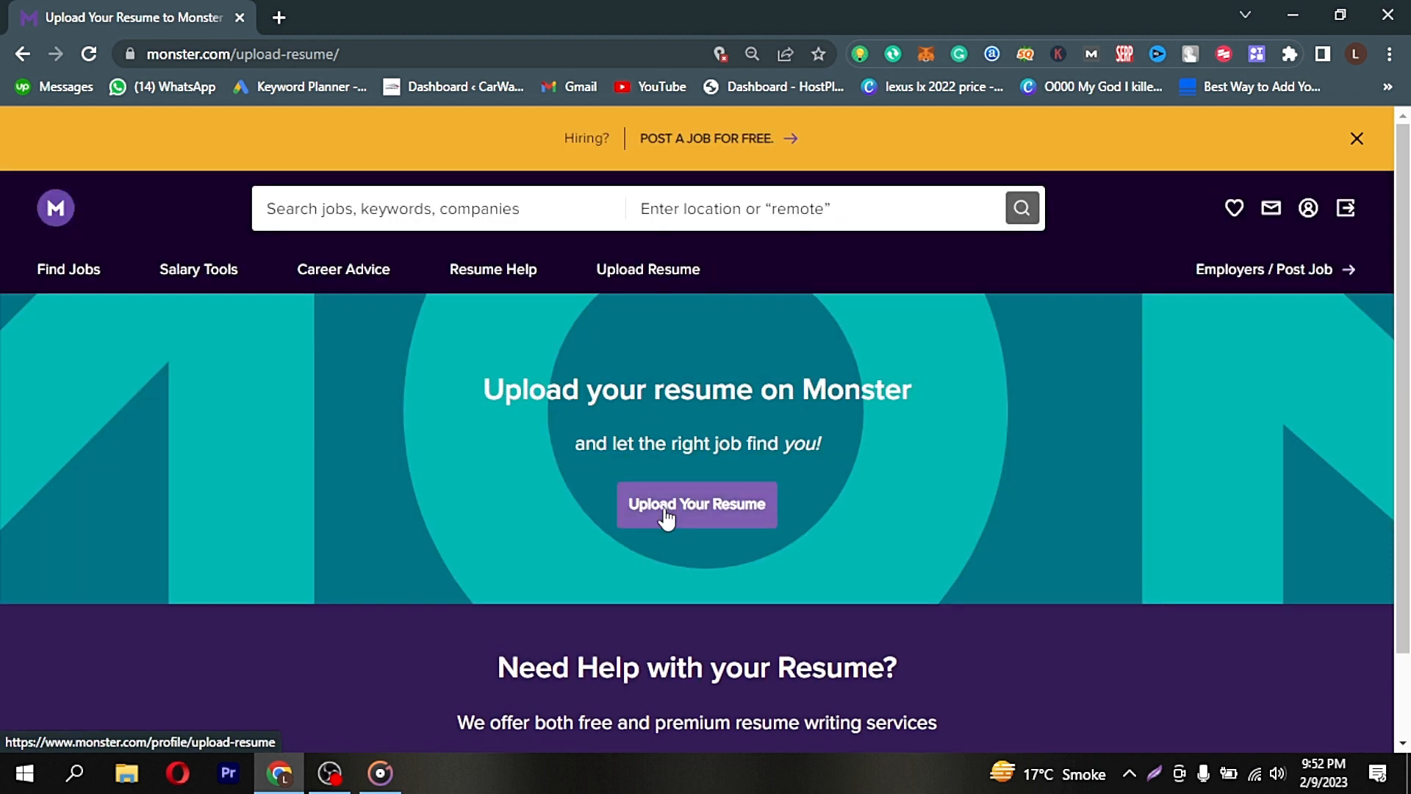
Open My Profile from Upload Your Resume and scroll down to the Skills section.
{"action": "left_click", "coordinate": [697, 504]}
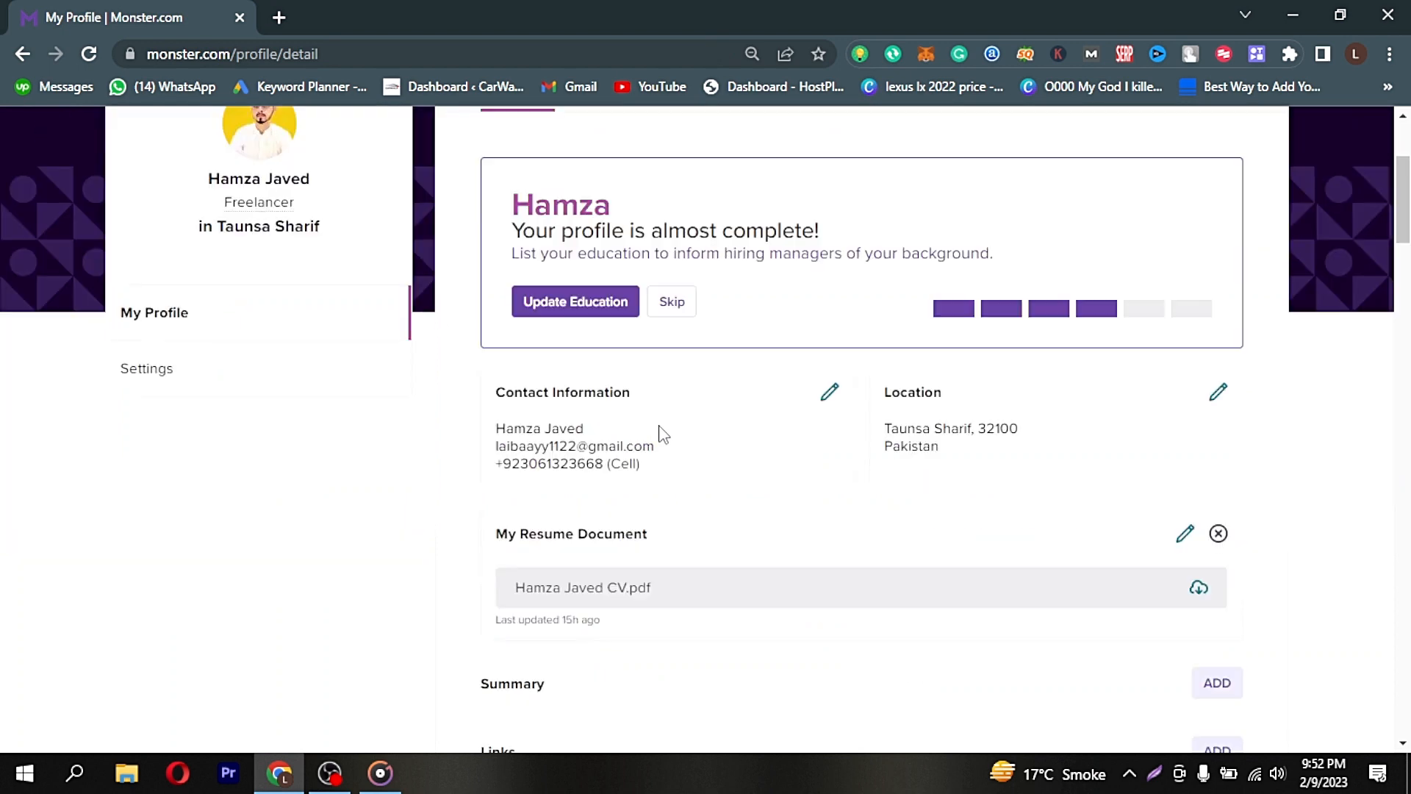
{"action": "scroll", "scroll_direction": "down", "scroll_amount": 3}
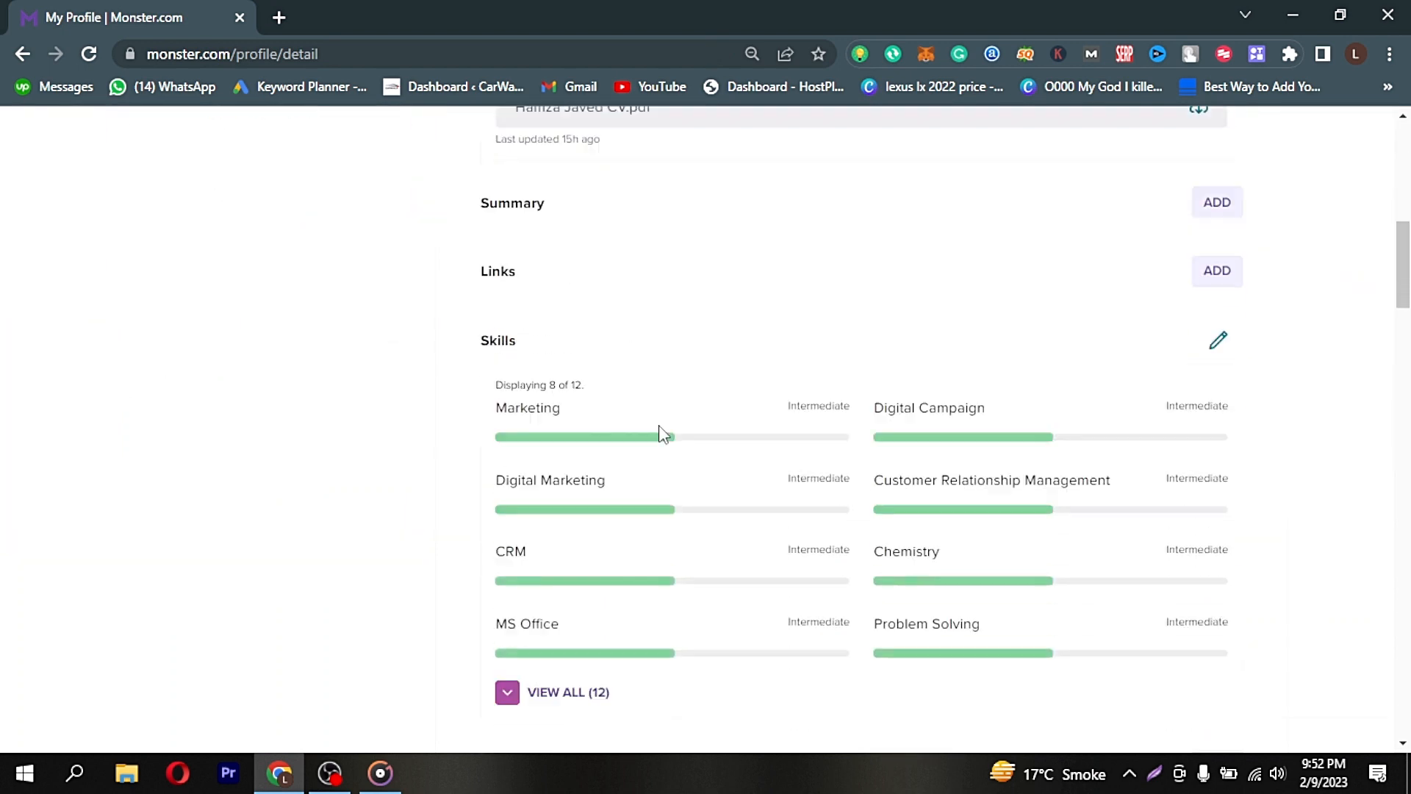
{"action": "scroll", "scroll_direction": "down", "scroll_amount": 3}
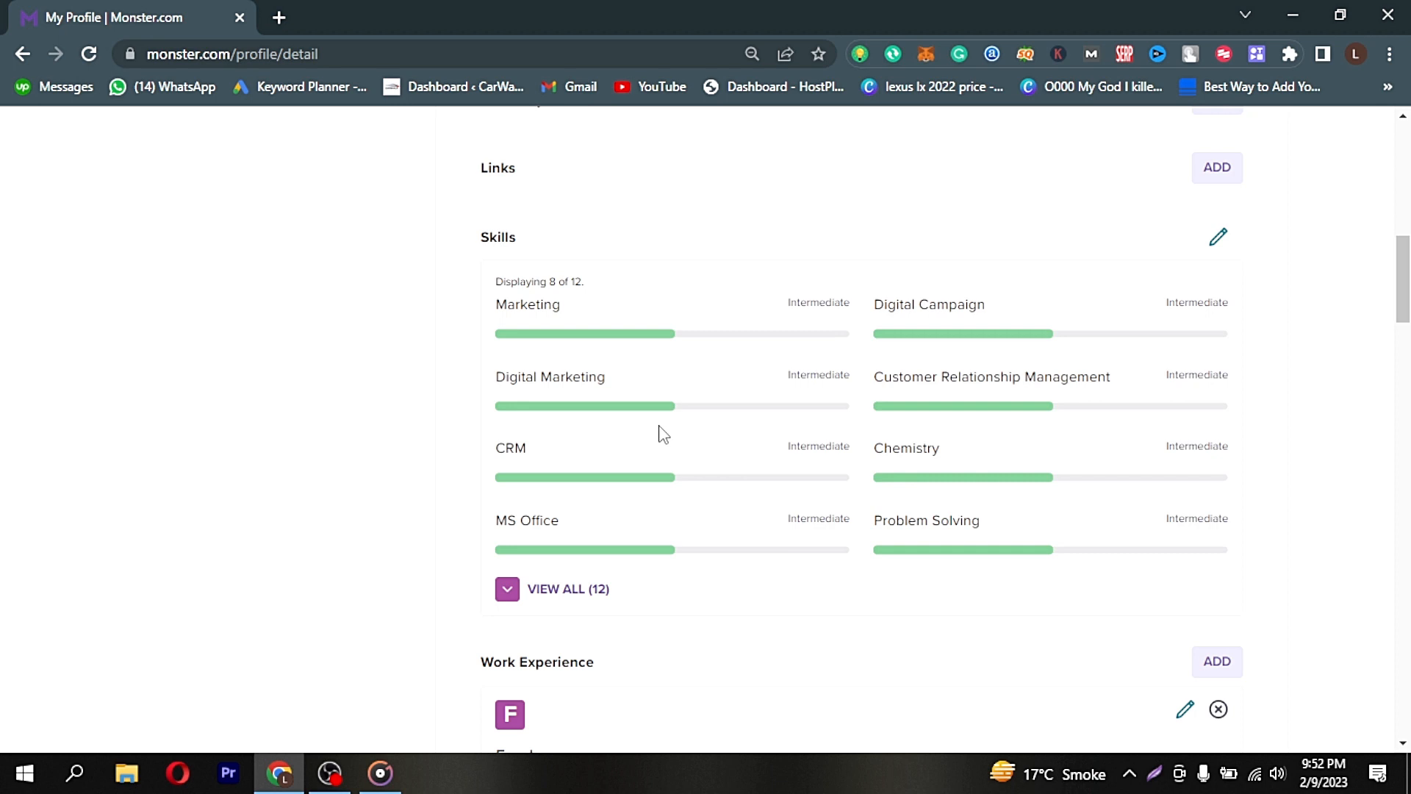
{"action": "mouse_move", "coordinate": [1217, 242]}
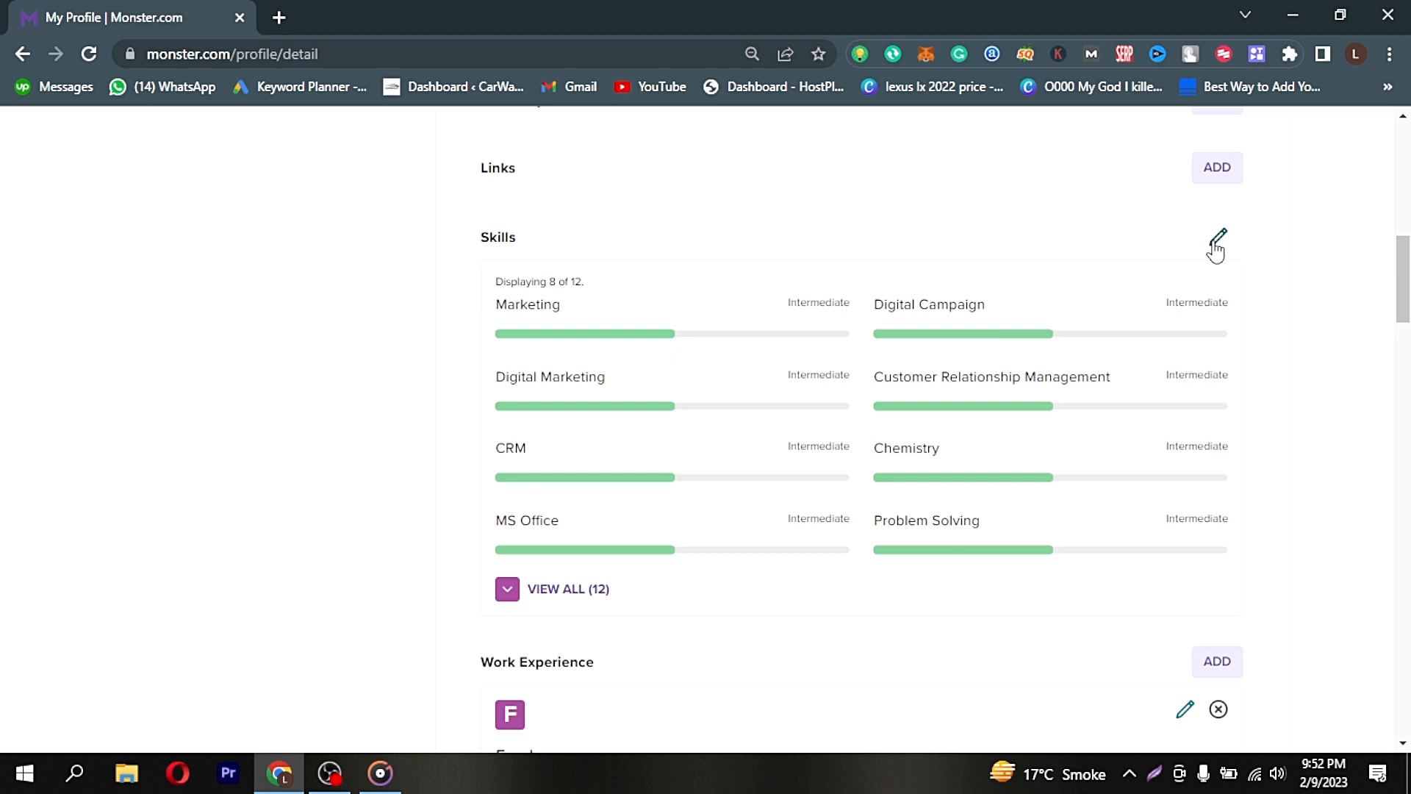
Edit Skills, raise Marketing, Digital Campaign, Digital Marketing and CRM to Advanced, and save.
{"action": "left_click", "coordinate": [1216, 243]}
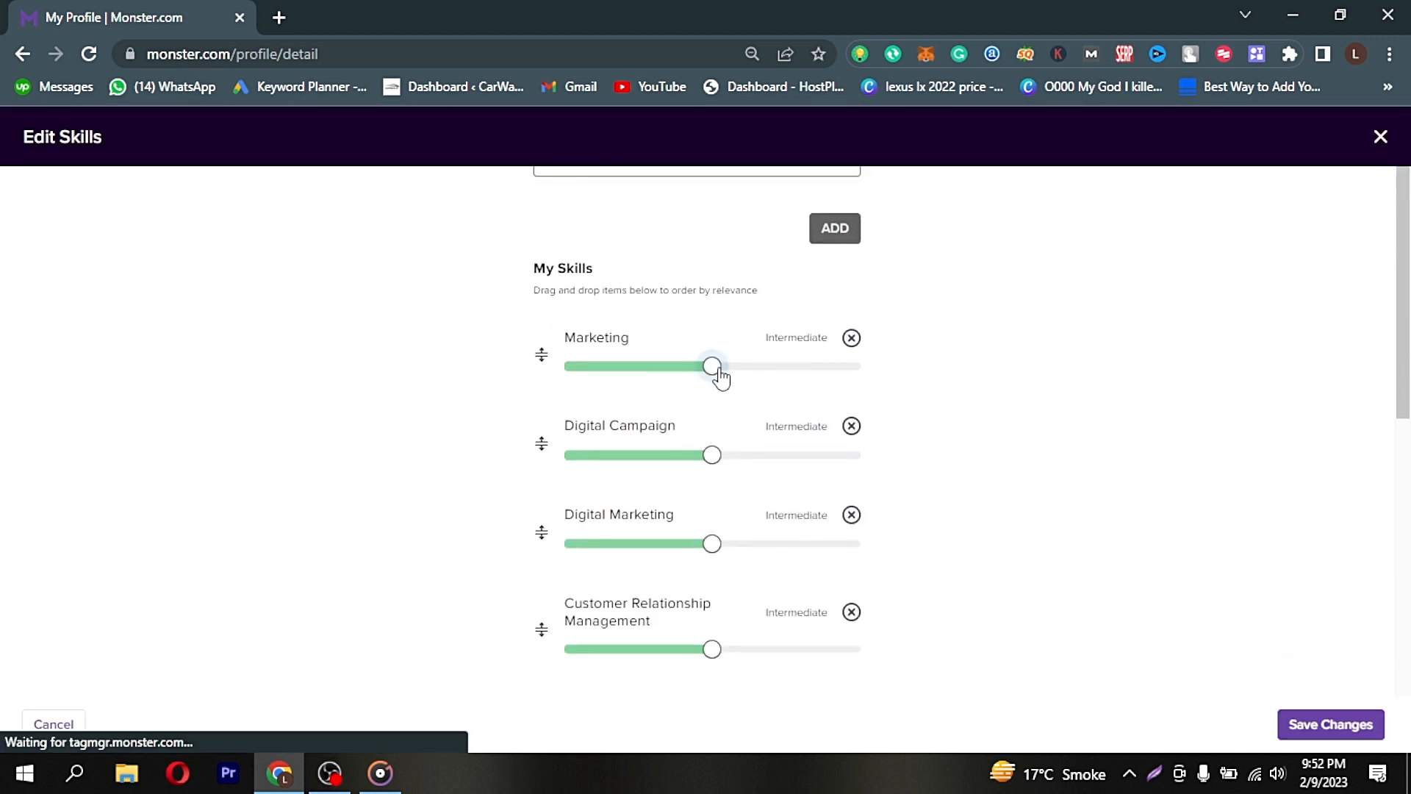
{"action": "left_click_drag", "start_coordinate": [712, 454], "coordinate": [776, 454]}
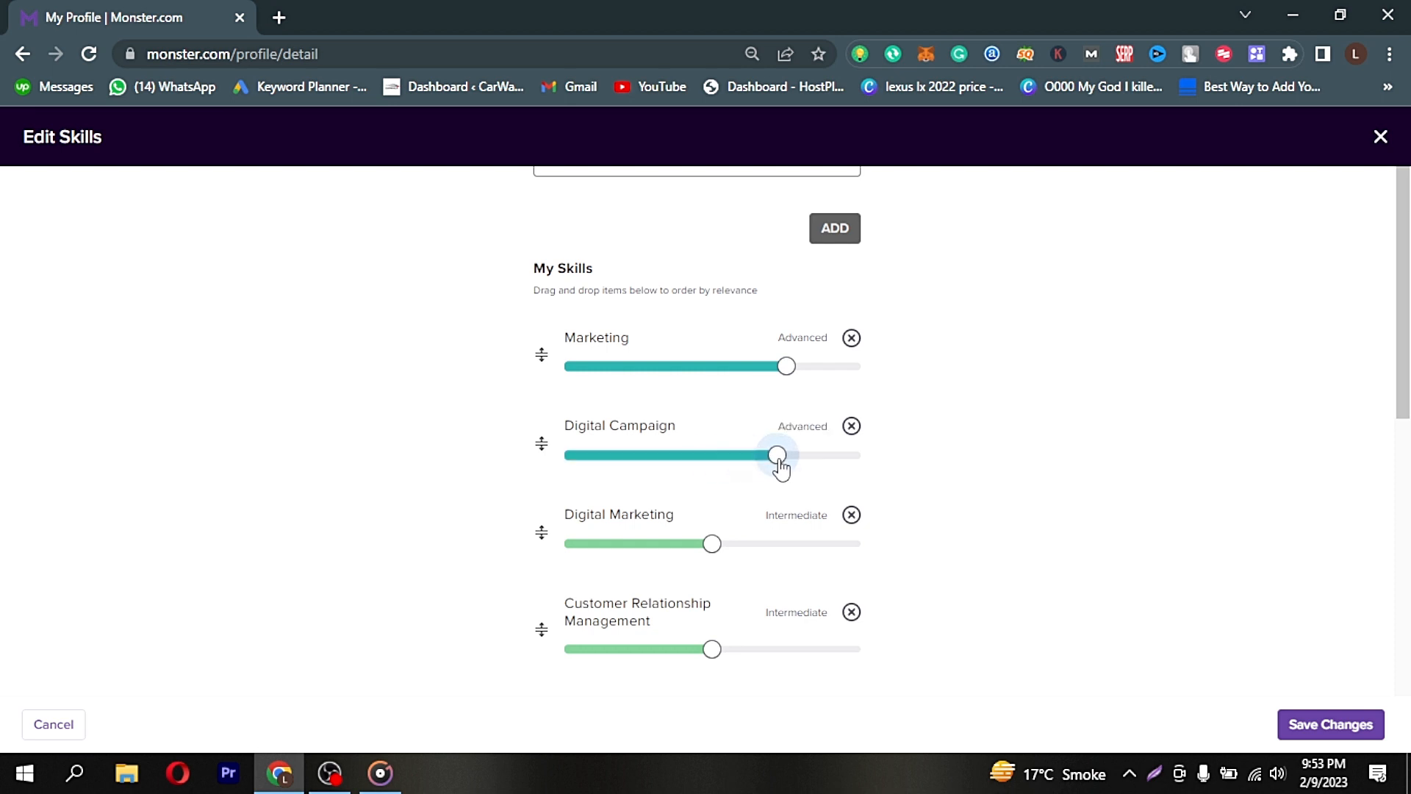
{"action": "left_click_drag", "start_coordinate": [712, 543], "coordinate": [785, 542]}
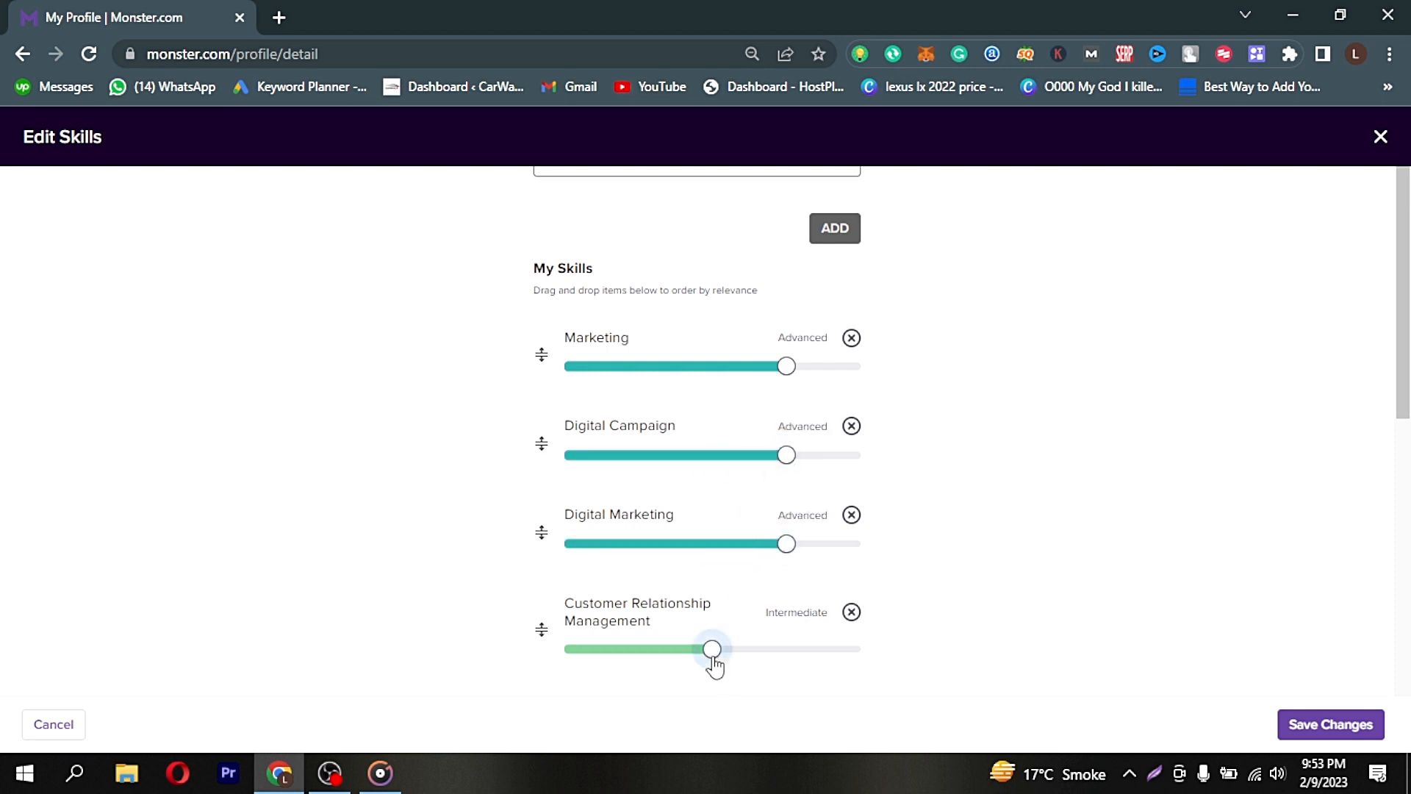
{"action": "left_click_drag", "start_coordinate": [712, 648], "coordinate": [785, 648]}
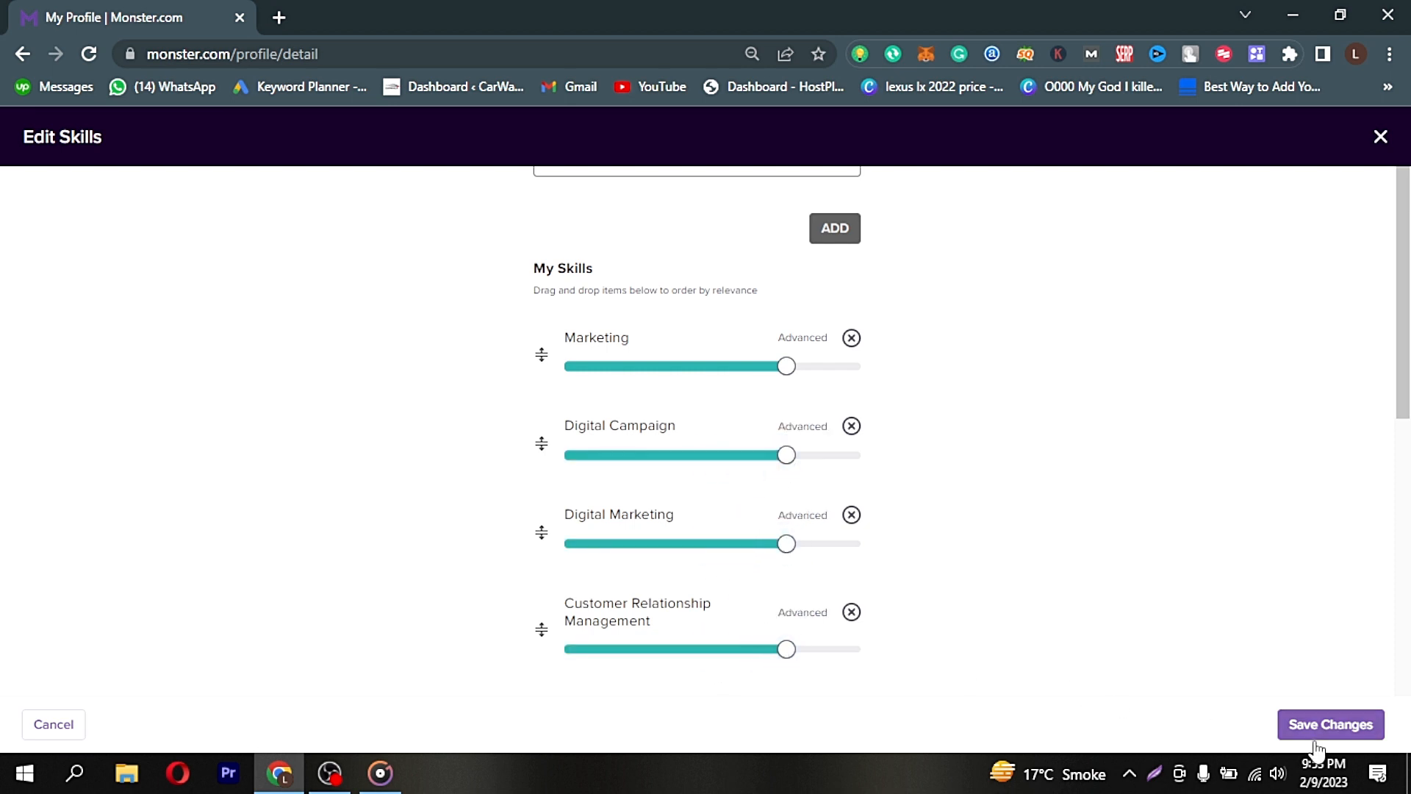
{"action": "left_click", "coordinate": [1330, 724]}
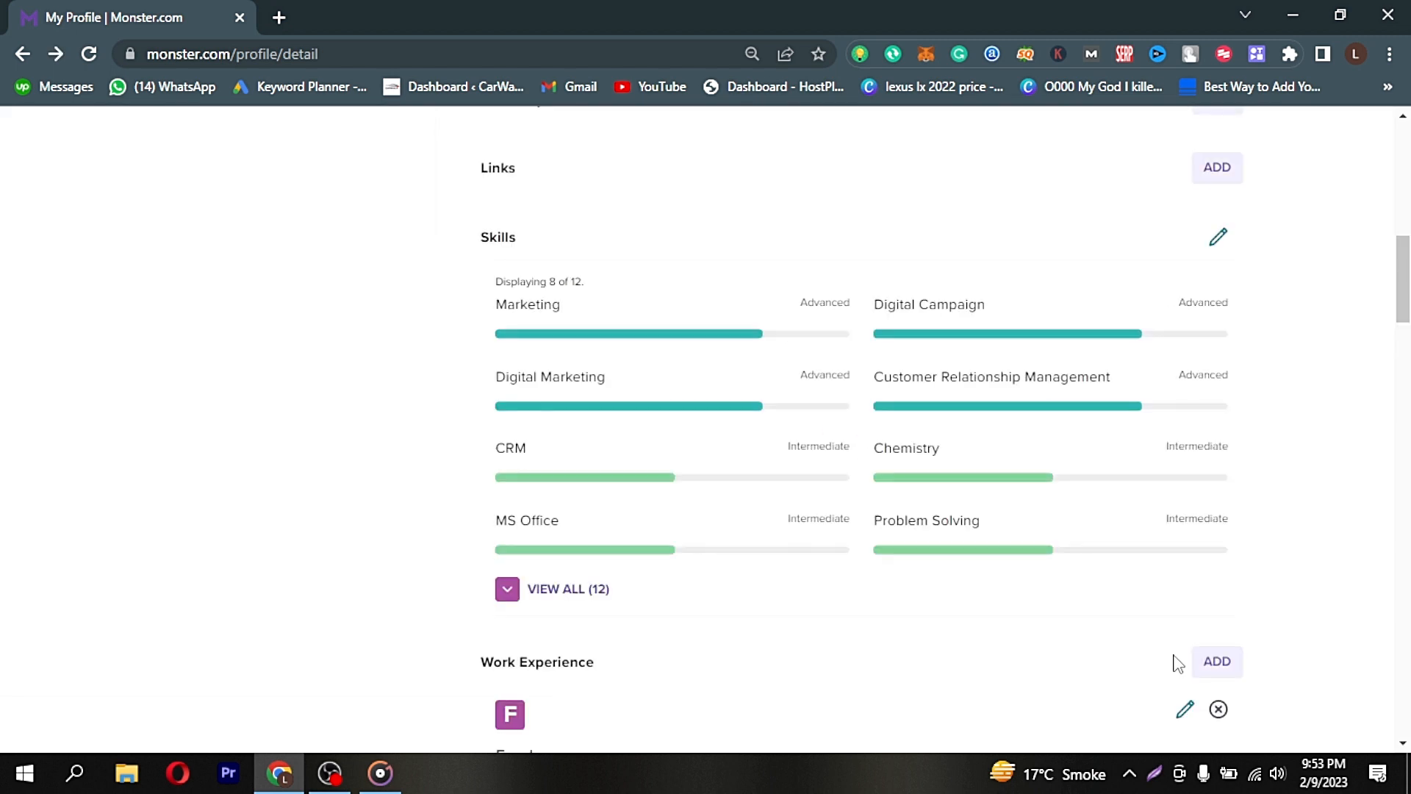